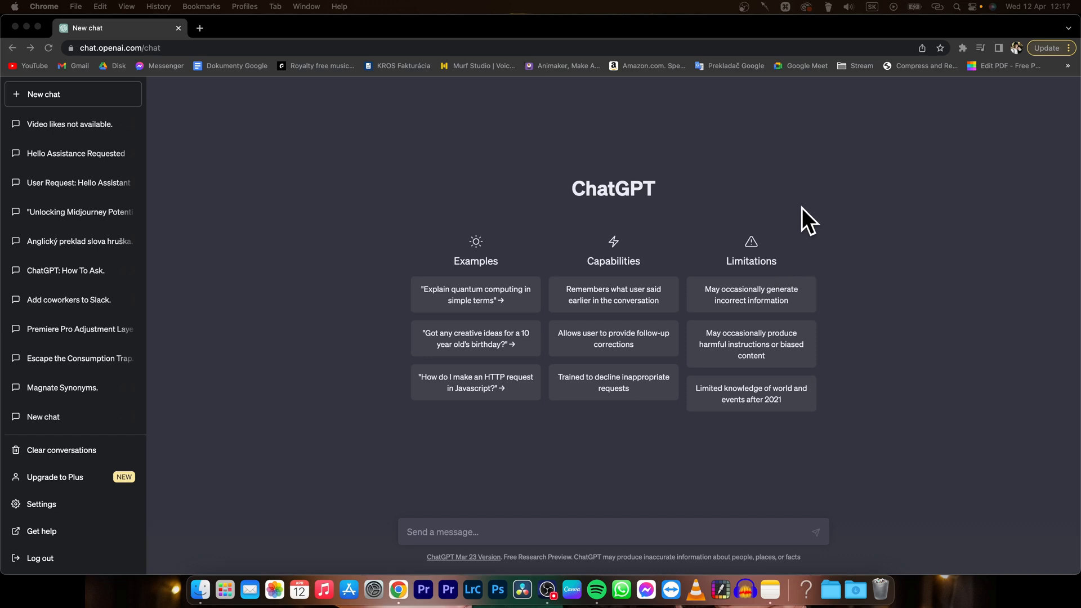
mouse_move(277, 54)
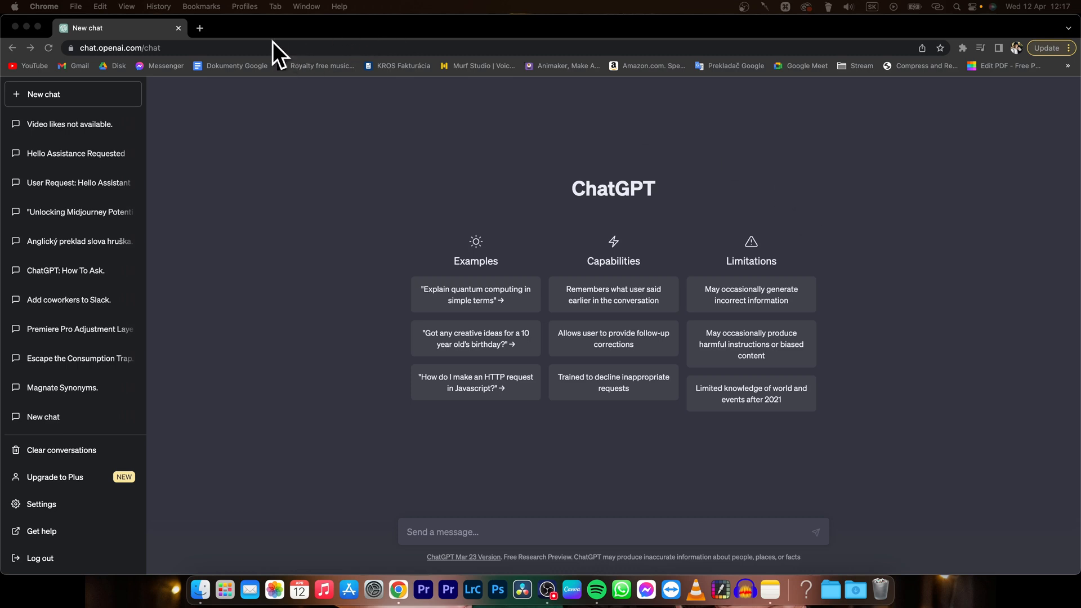
Search Google in a new tab for 'voice control for chat gpt'
click(199, 29)
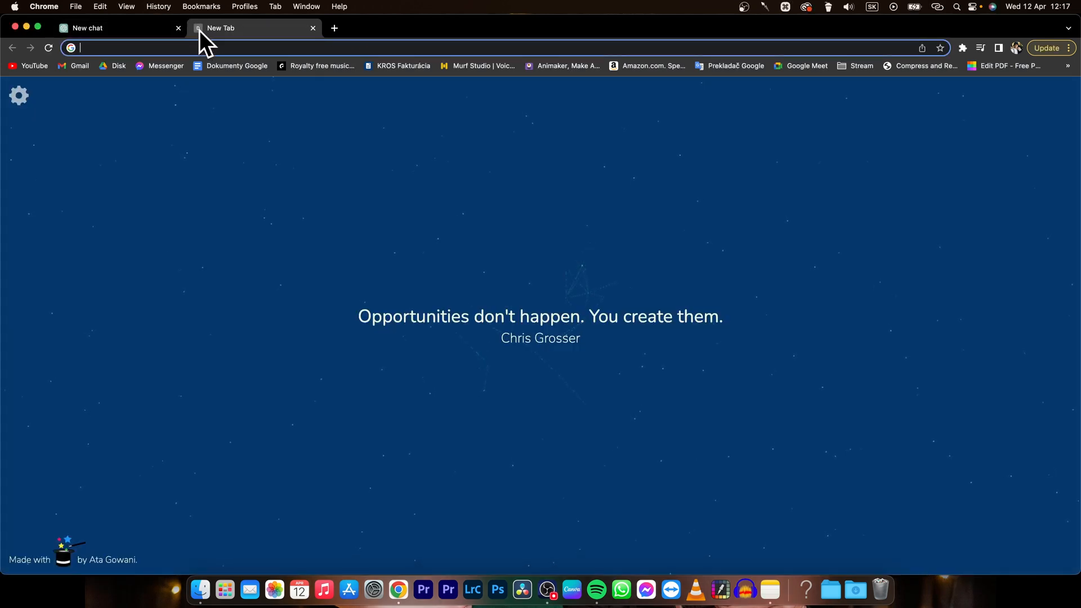
mouse_move(220, 27)
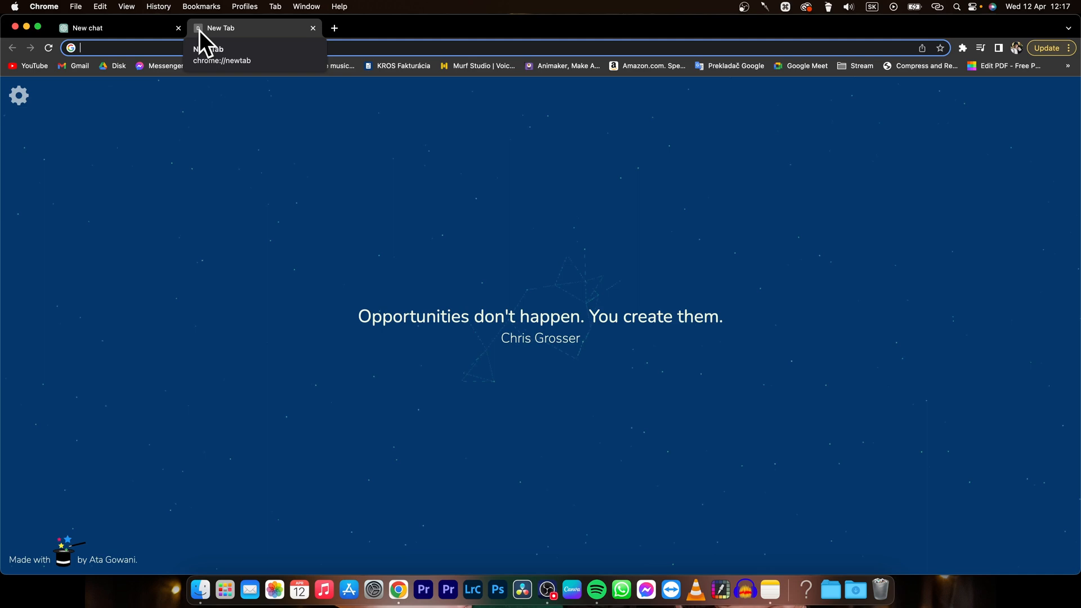
text(voice control for chat gpt)
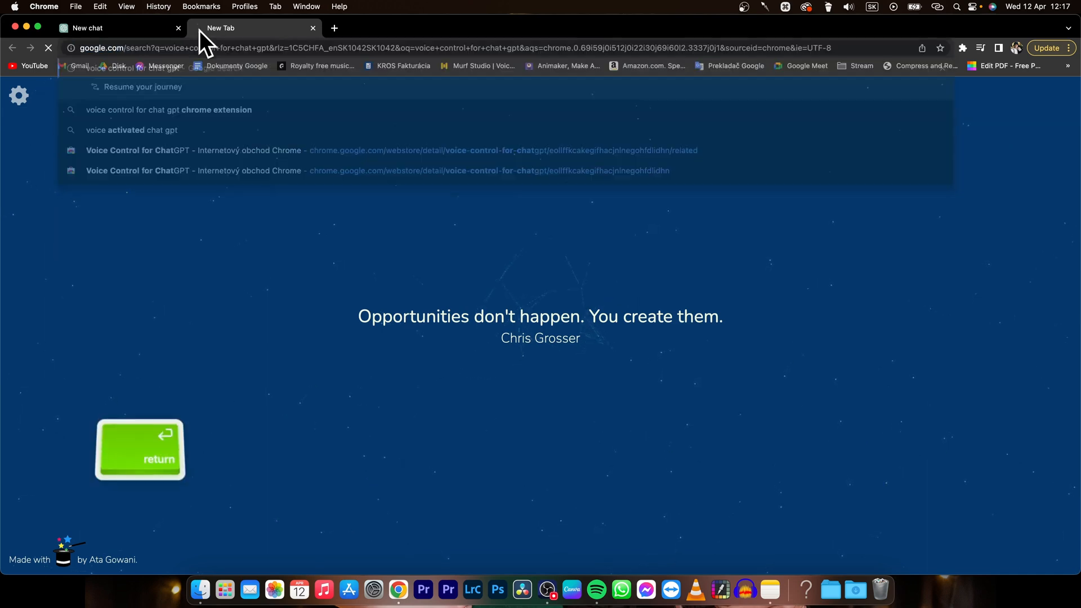
key(Return)
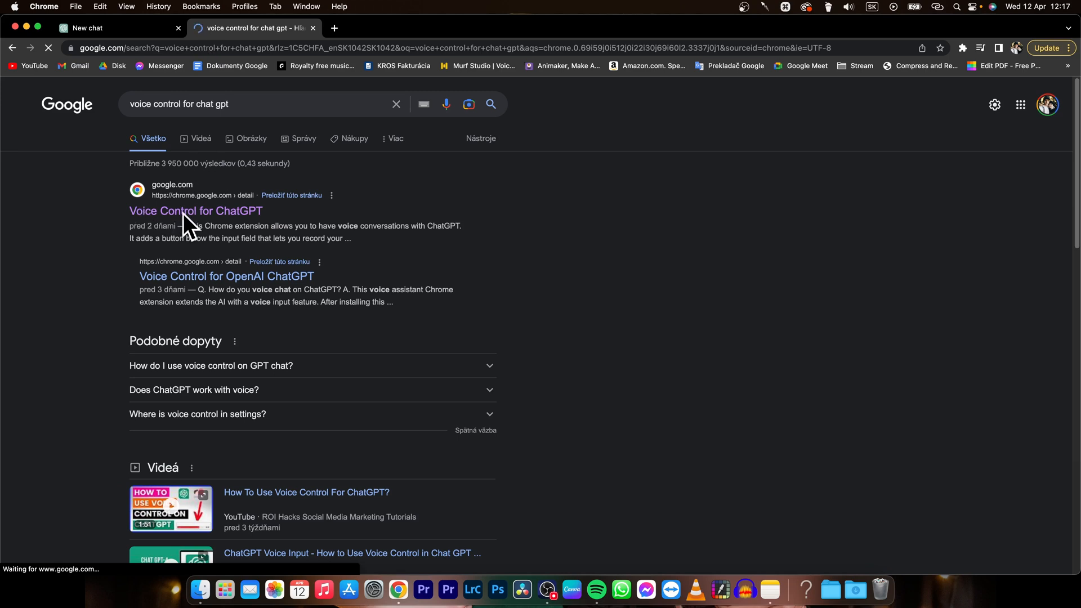
Open the 'Voice Control for ChatGPT' result on chrome.google.com
click(195, 211)
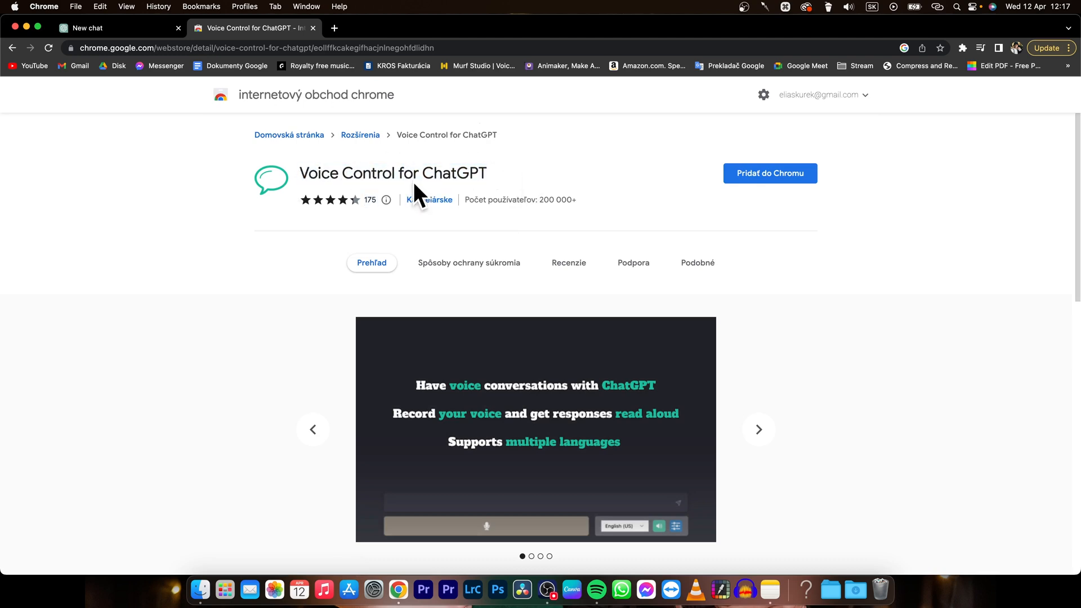
Add Voice Control for ChatGPT to Chrome, check the Extensions menu, and return to ChatGPT
click(770, 173)
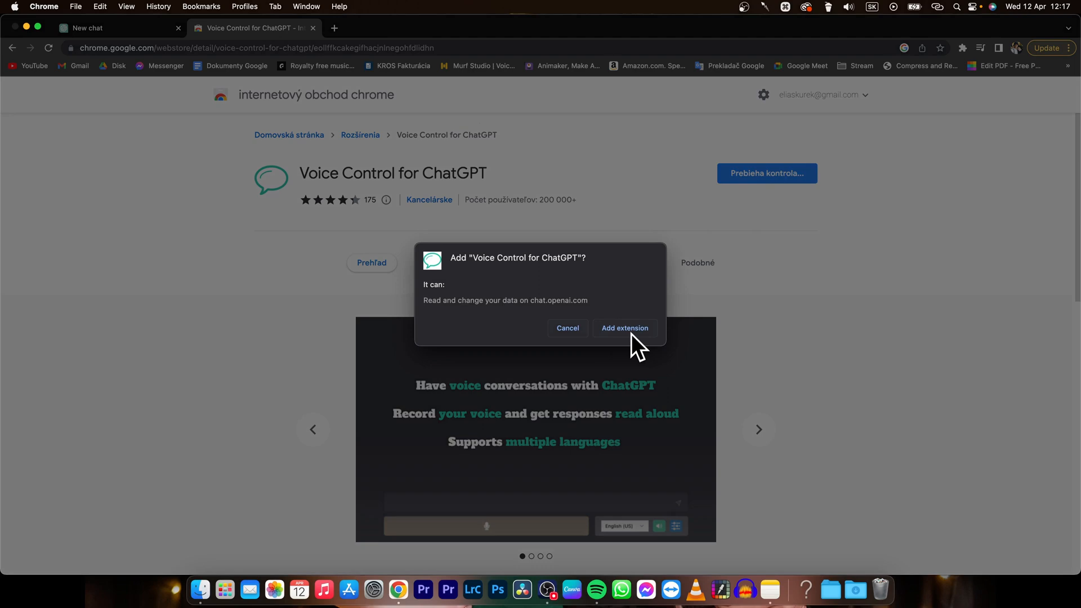
click(624, 328)
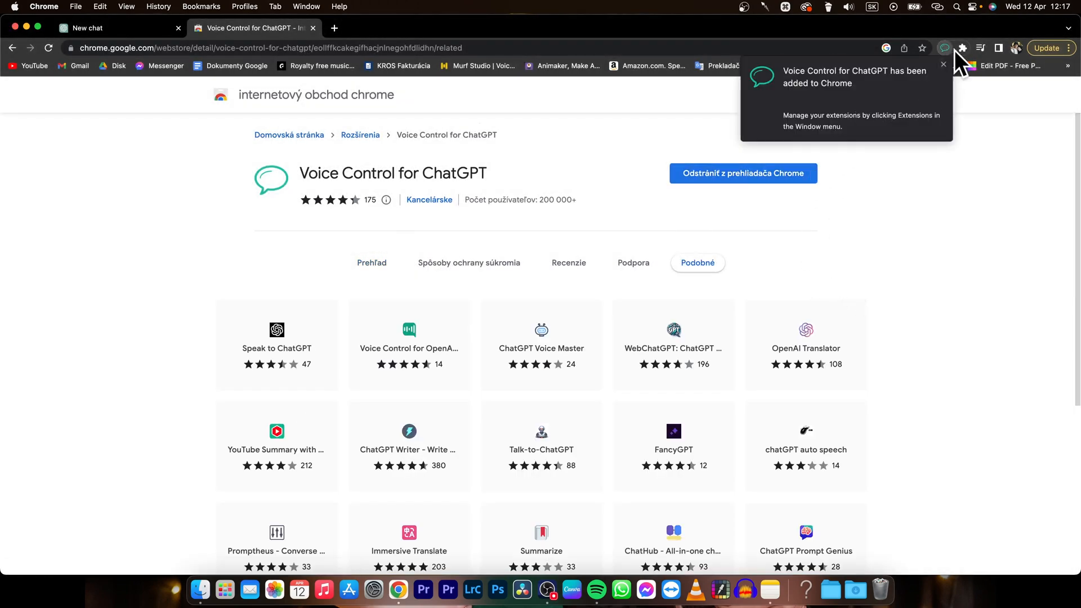
click(963, 47)
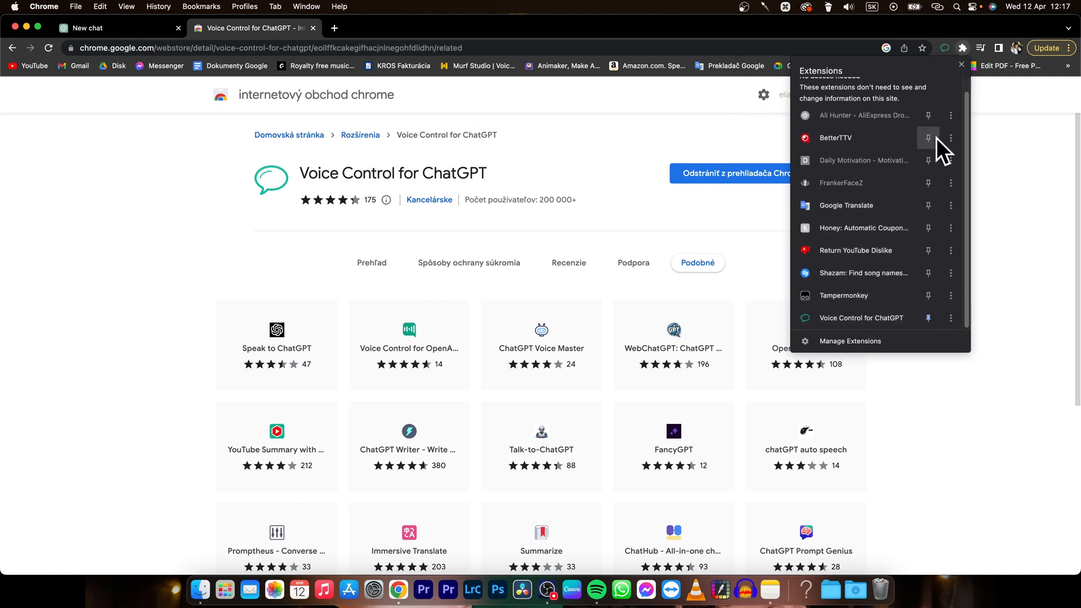
click(86, 138)
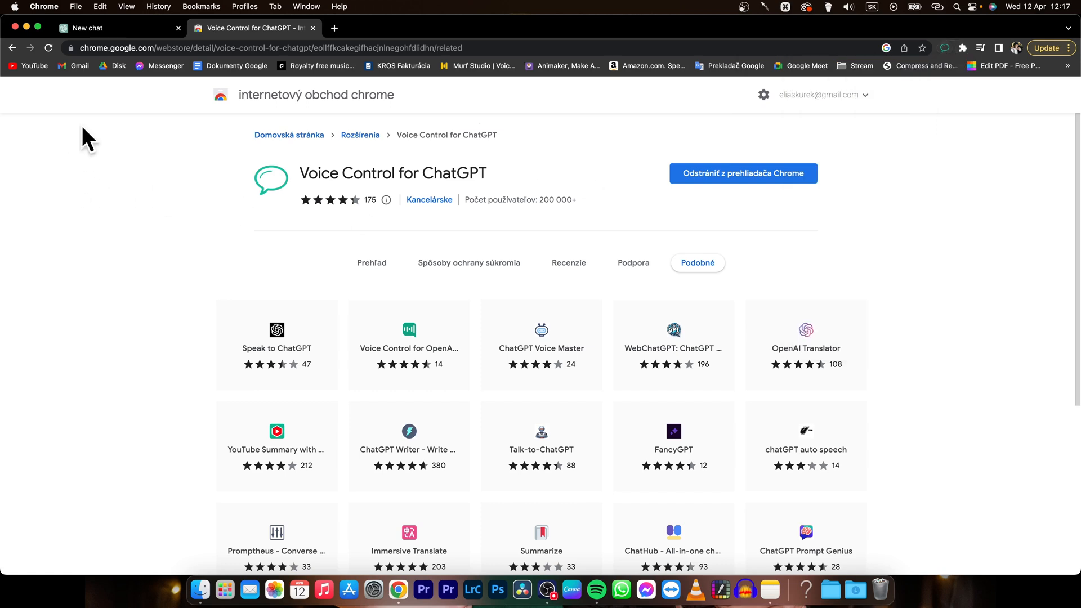
click(117, 27)
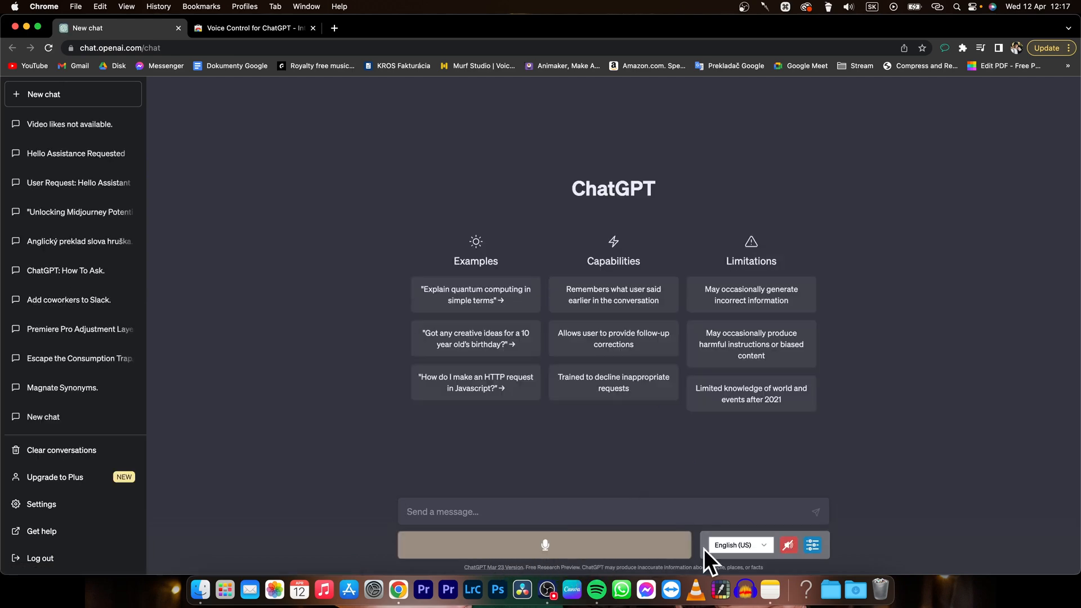
Check the recognition language list and open the voice control settings panel
click(739, 544)
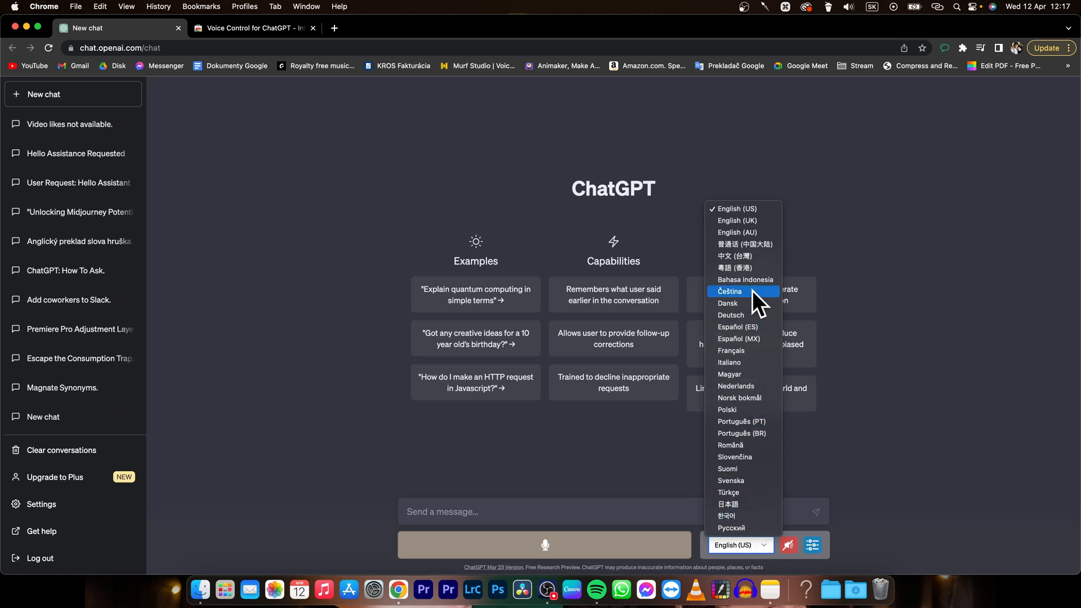
mouse_move(744, 338)
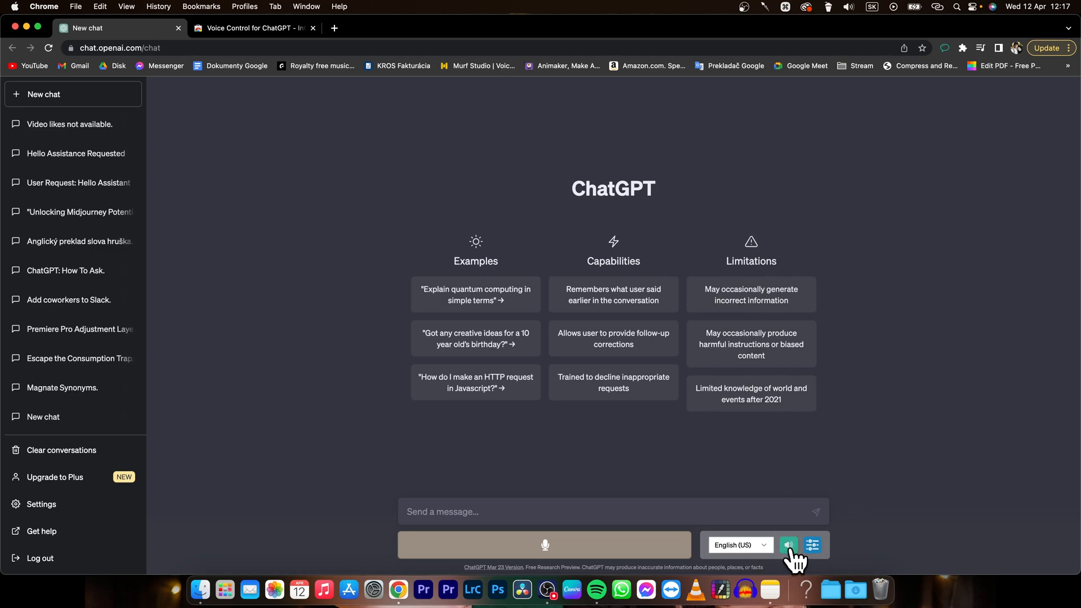
click(812, 545)
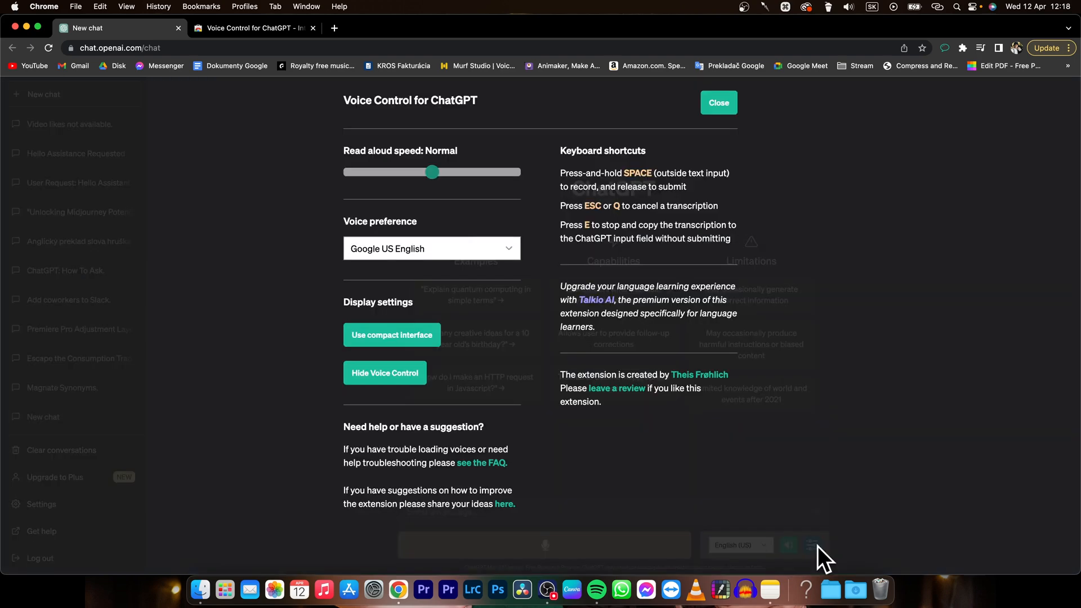
Keep Google US English voice, test speed at Very fast, reset to Normal, and close
click(433, 249)
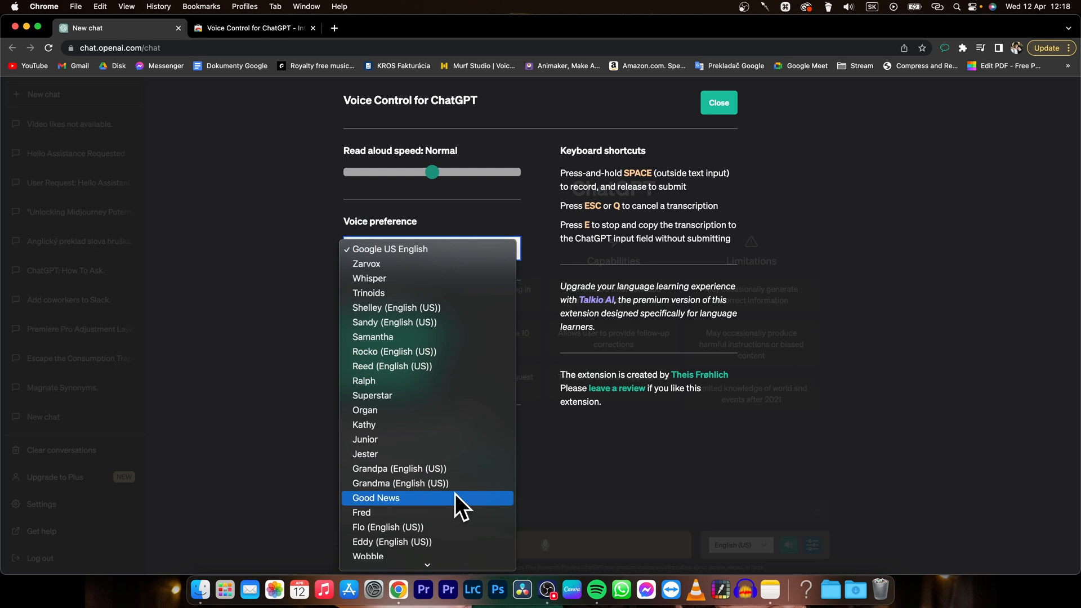
click(432, 249)
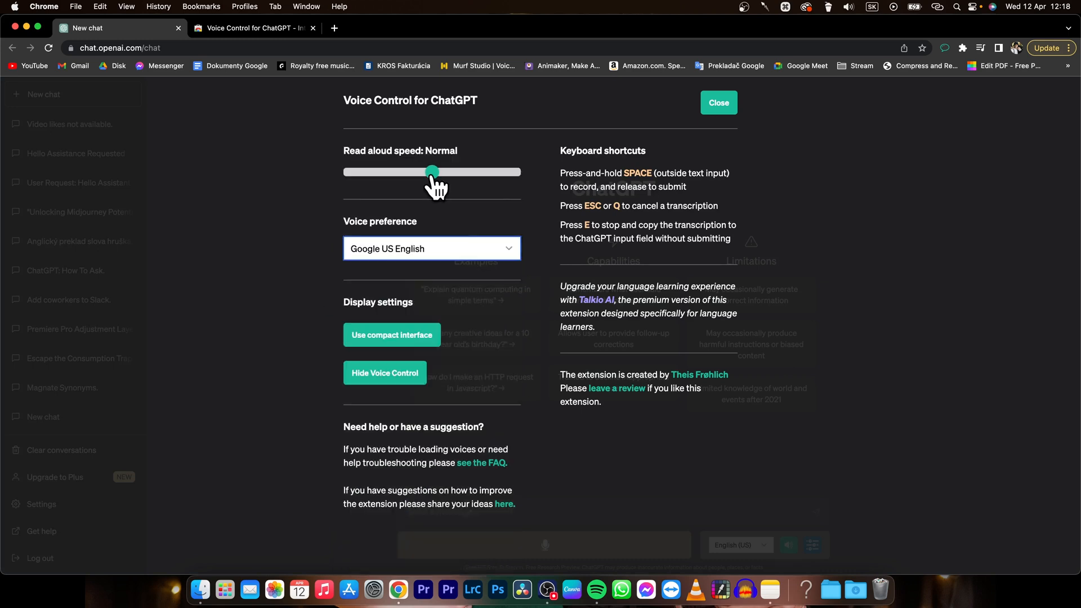
drag(433, 172, 513, 172)
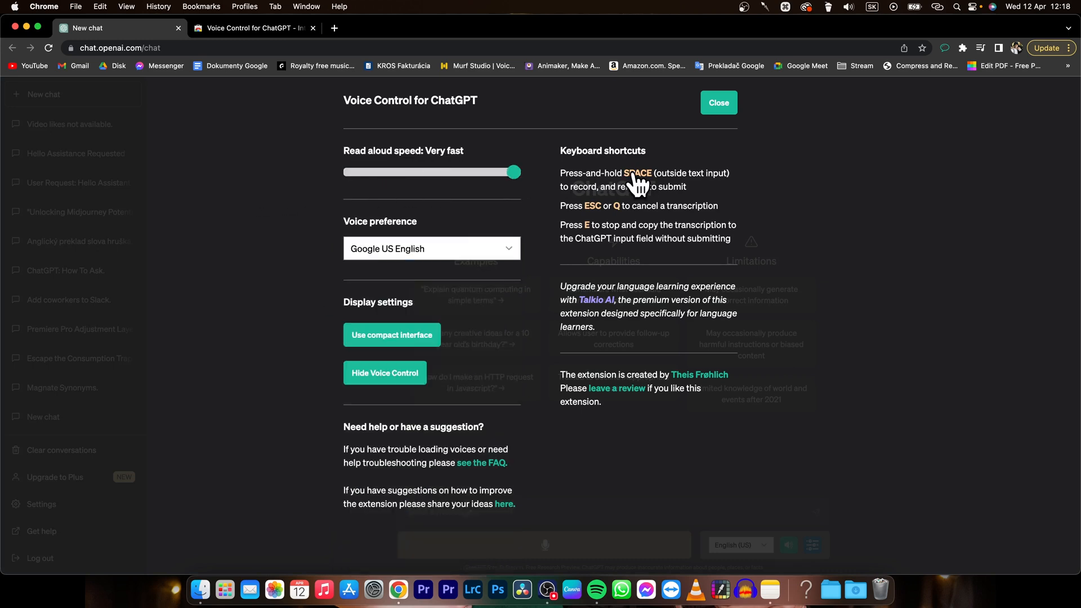
drag(514, 172, 433, 172)
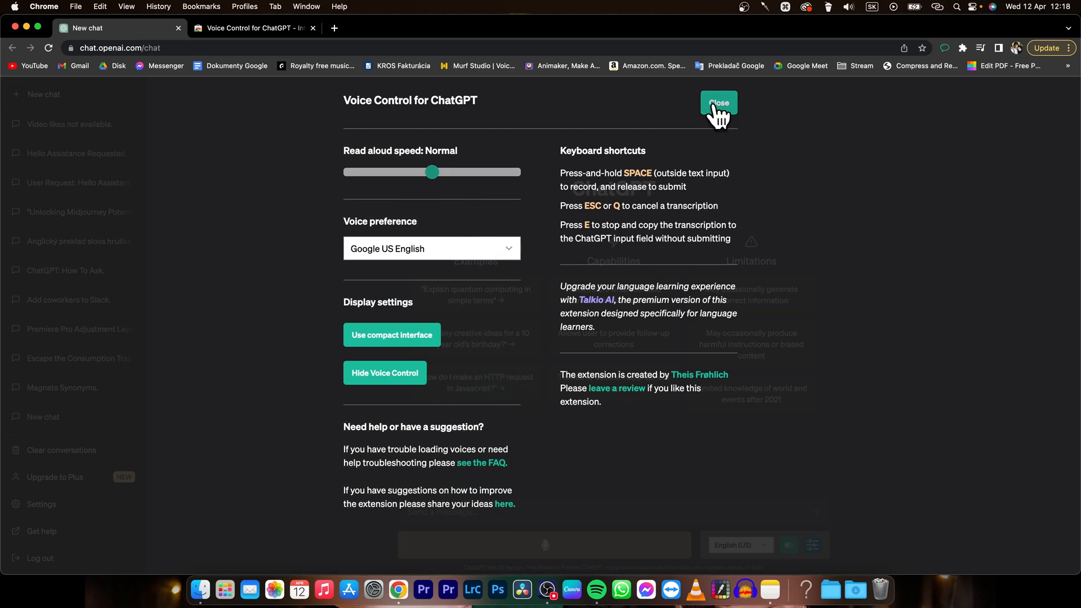
click(719, 105)
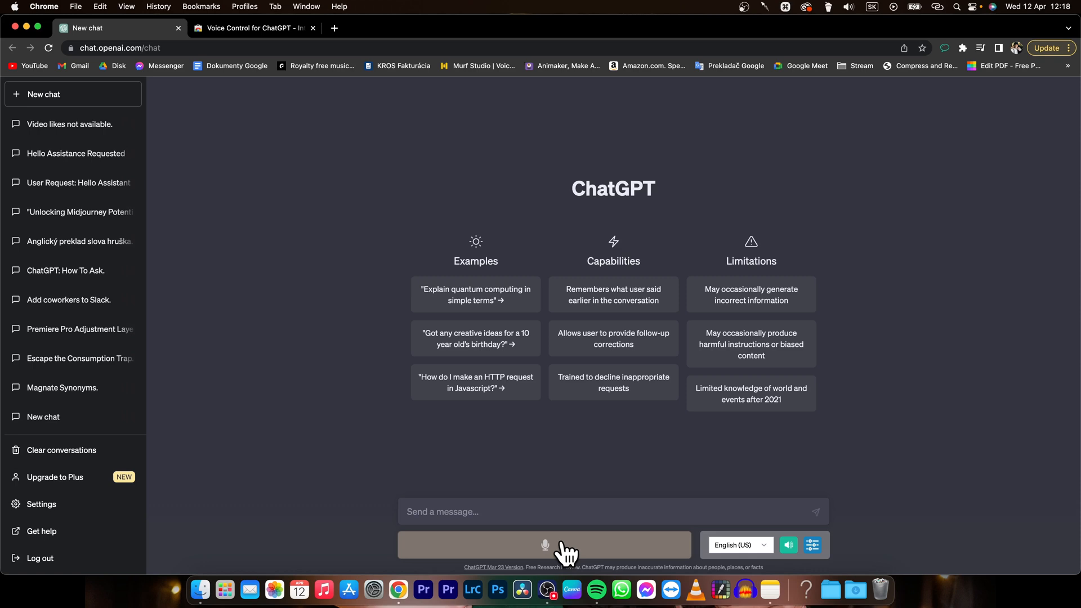
Dictate 'write me a short sorry message for my girlfriend cus I'm late'
click(544, 544)
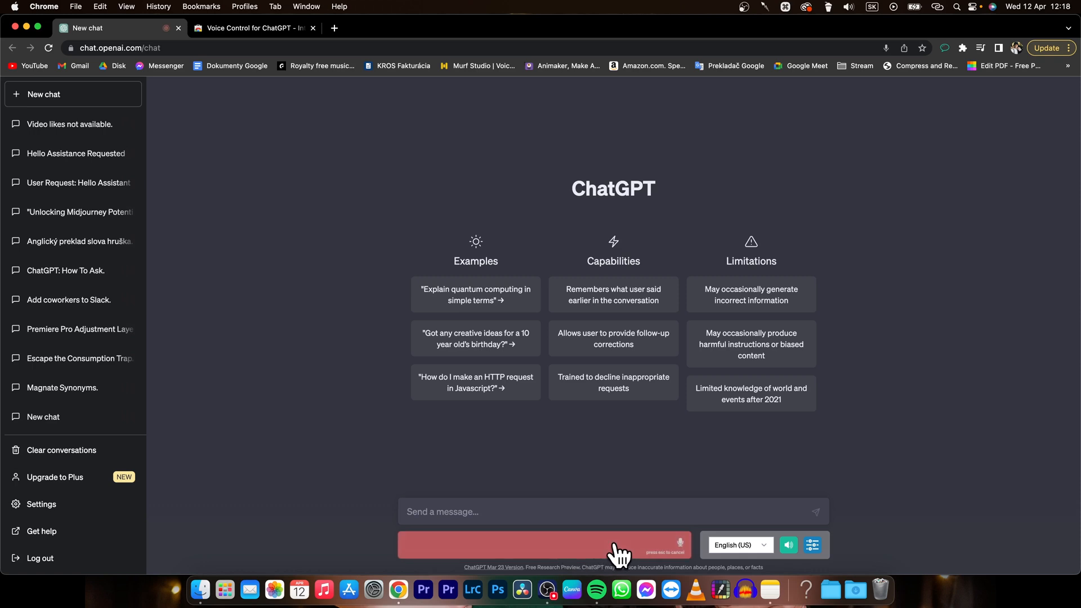
text(write me a)
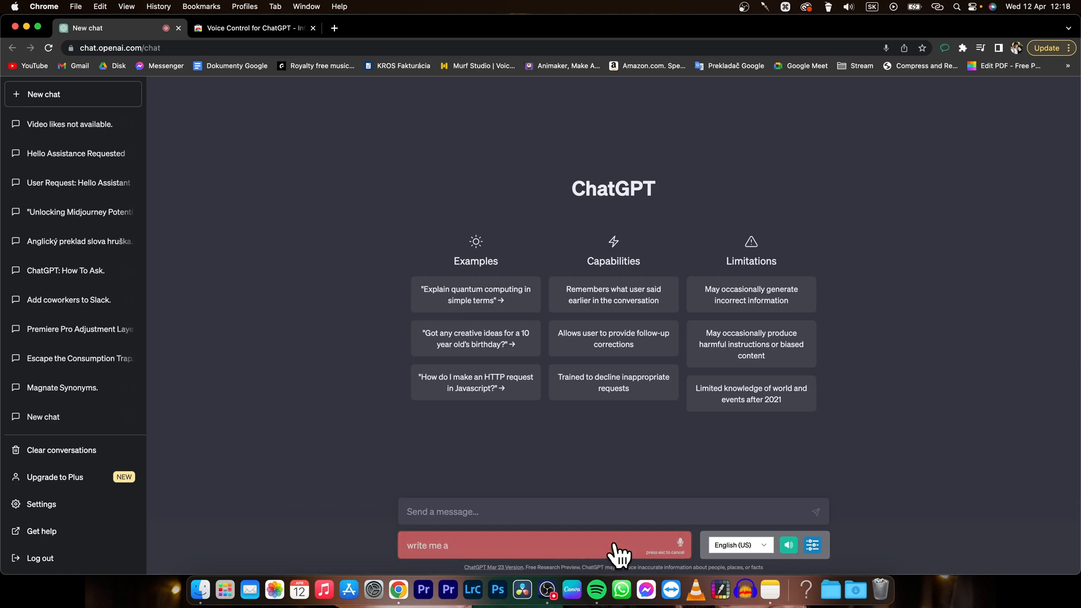
text(short sorry)
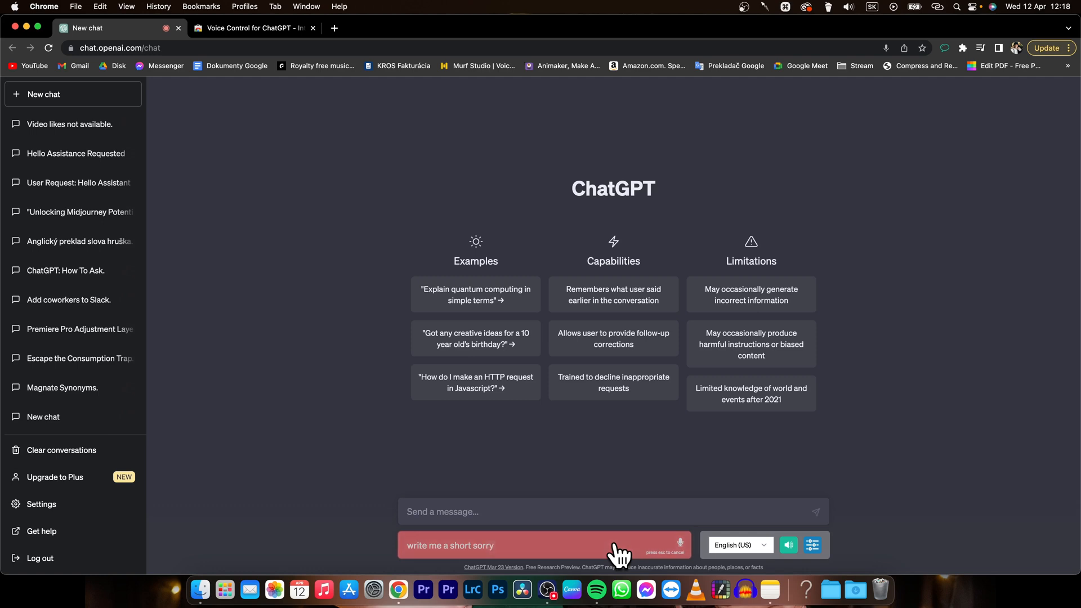
text(message for my girlfriend)
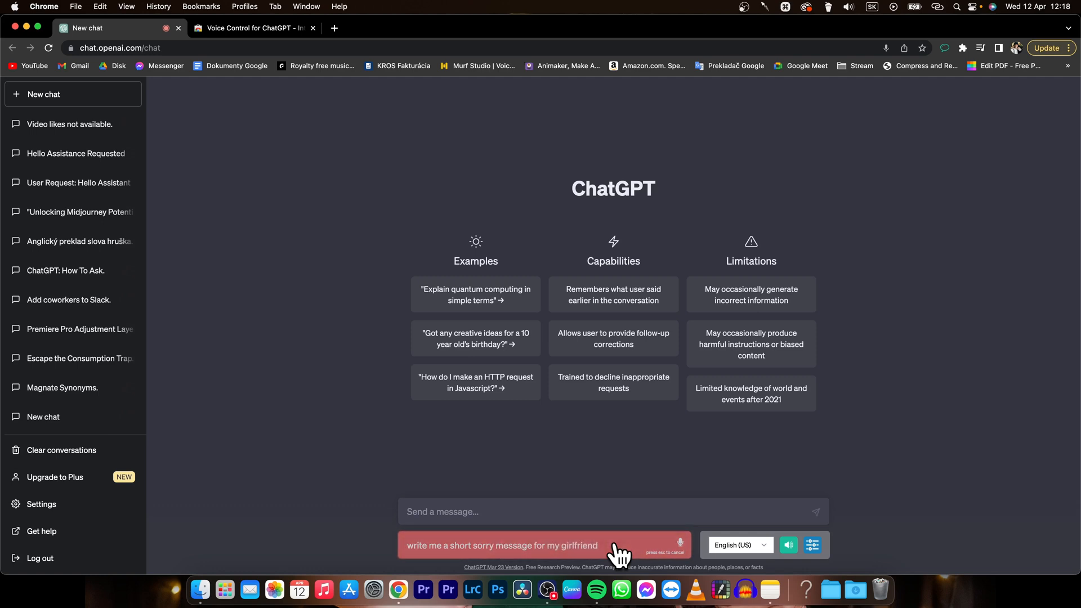
text(cus I'm late)
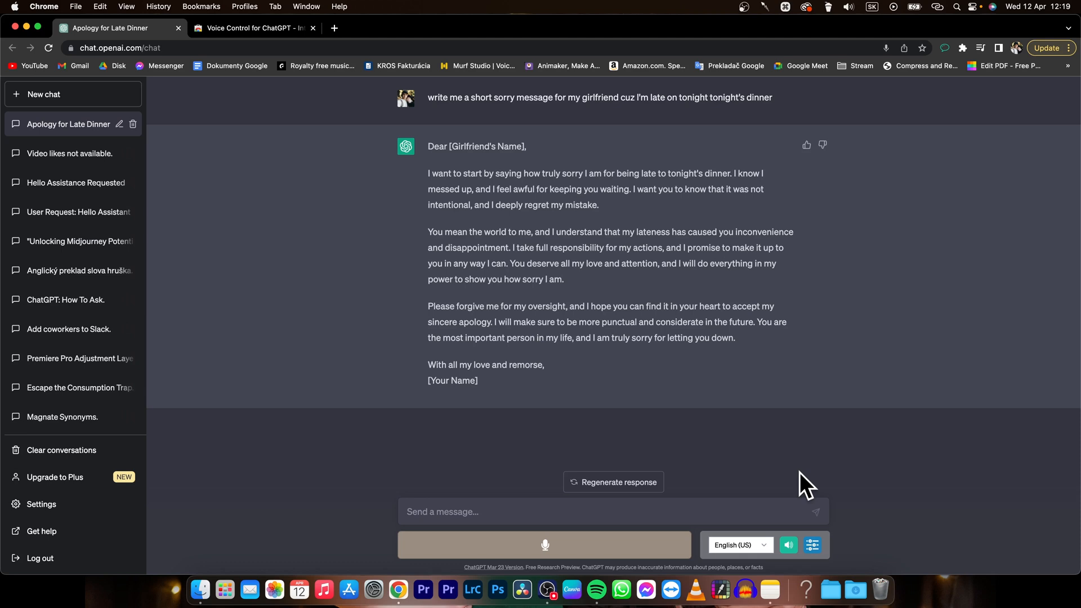
Dictate the follow-up 'okay thank you' into the microphone bar
click(544, 544)
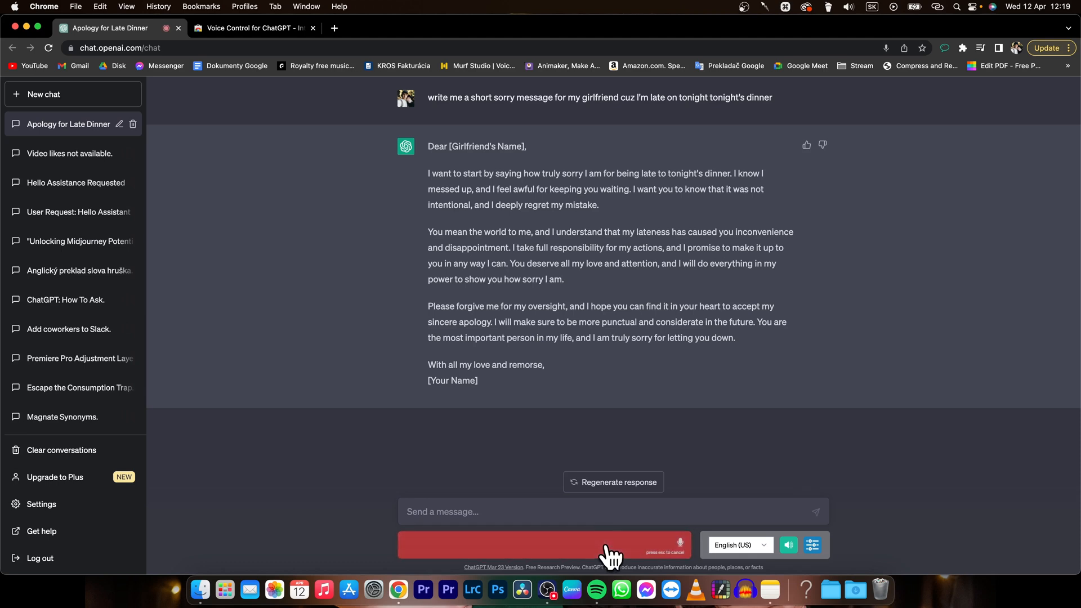
text(okay thank you)
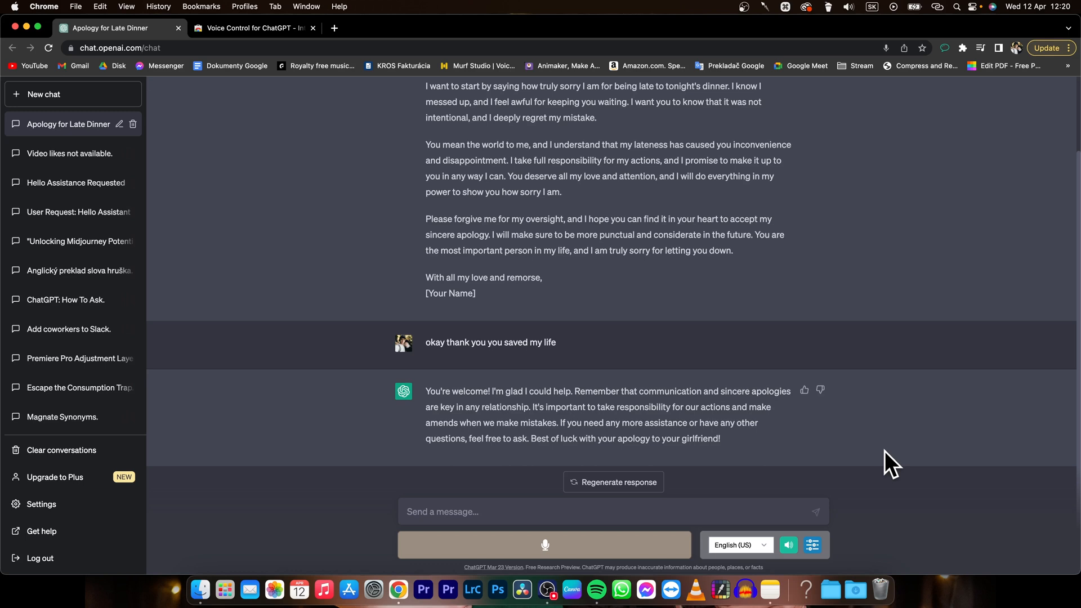
scroll(up, 3)
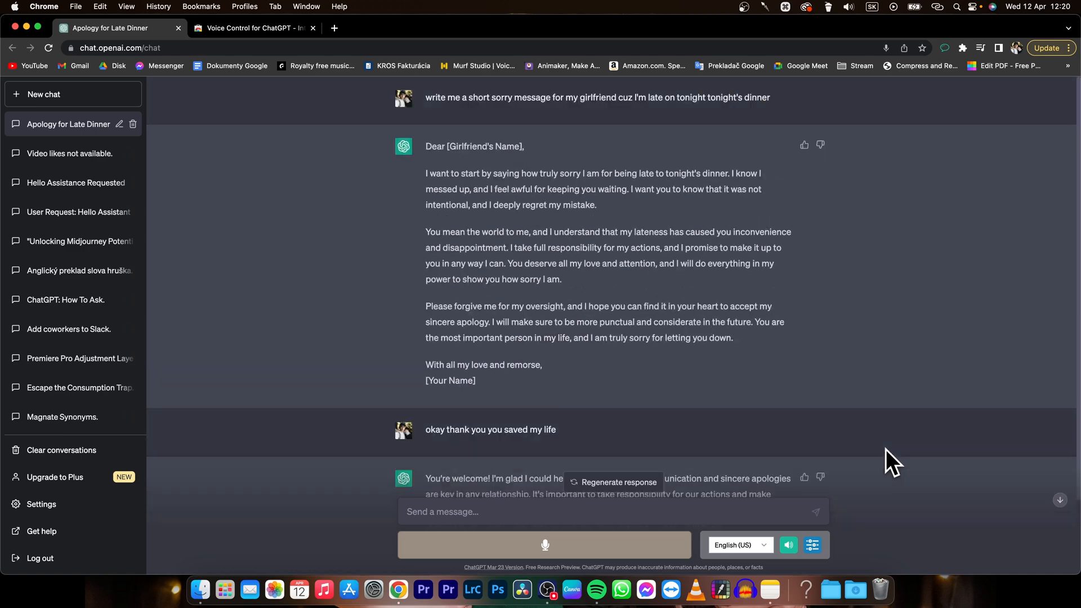
mouse_move(858, 400)
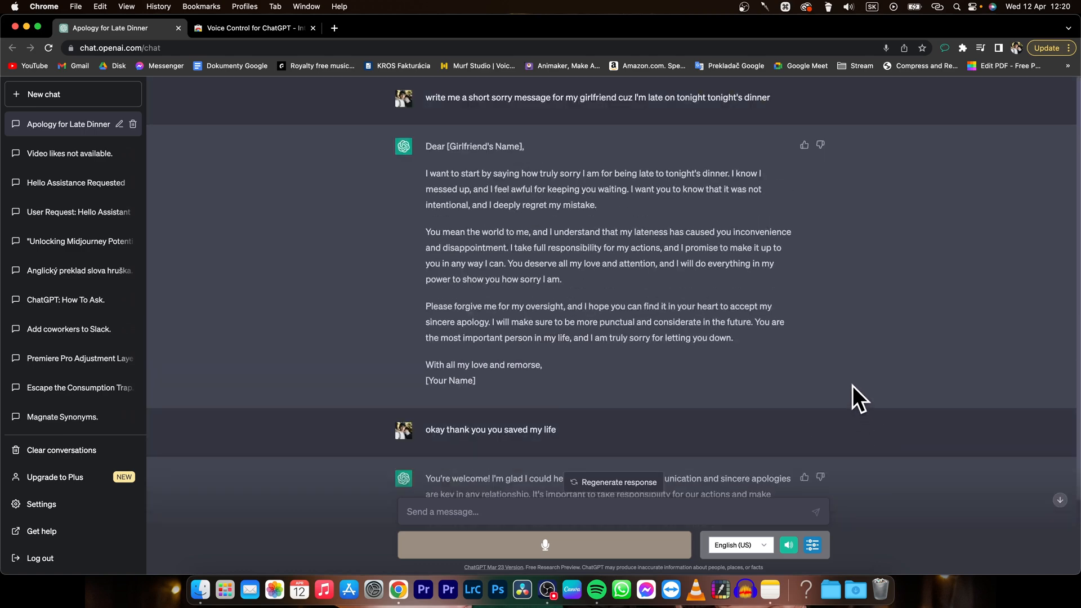